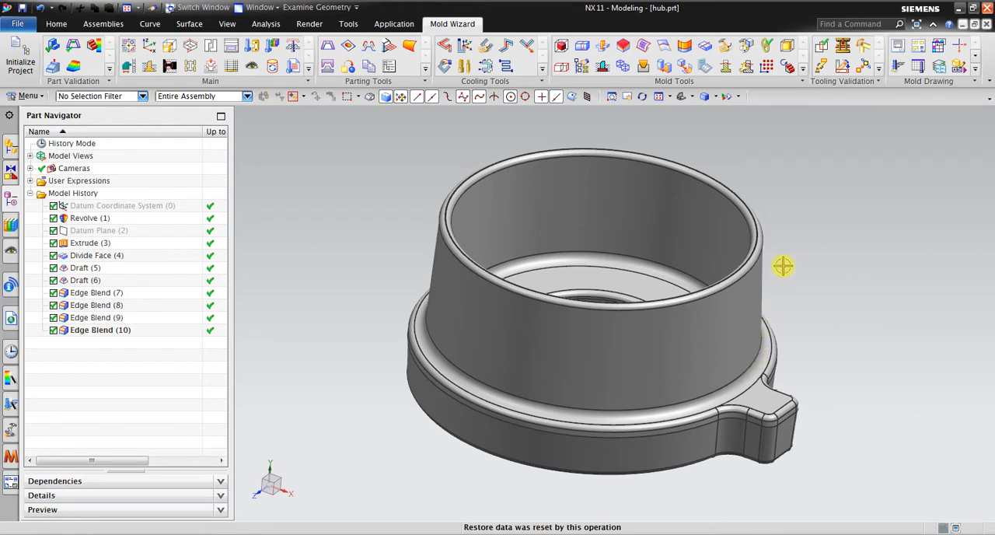
- Initialize a Mold Wizard project for the hub body with ABS material, 1.006 shrinkage and millimetre units
drag(784, 266, 668, 345)
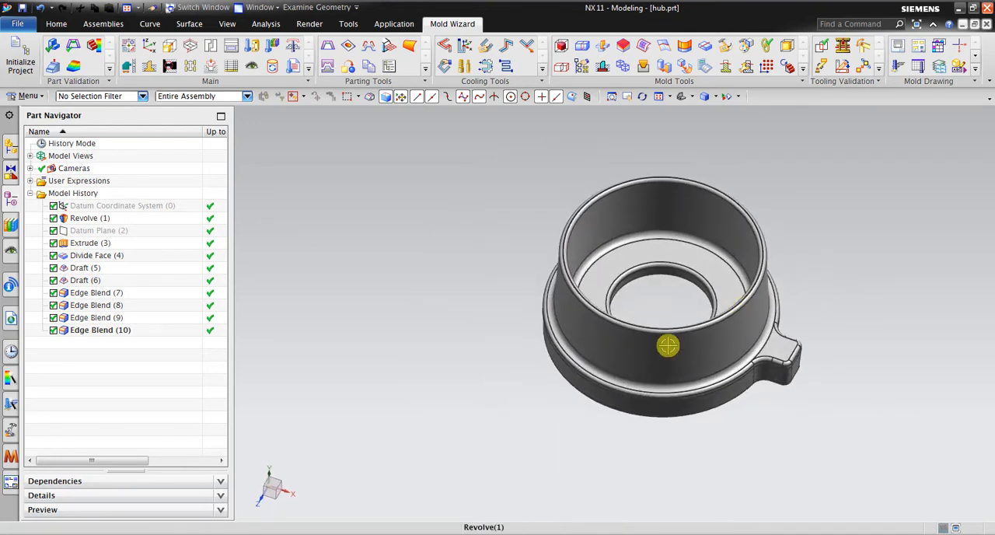
drag(668, 345, 411, 373)
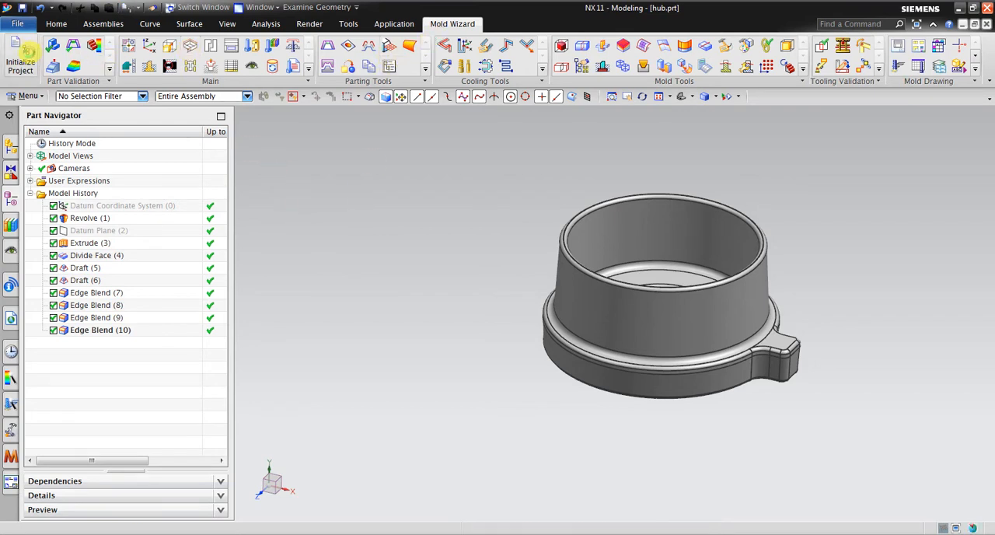
click(19, 54)
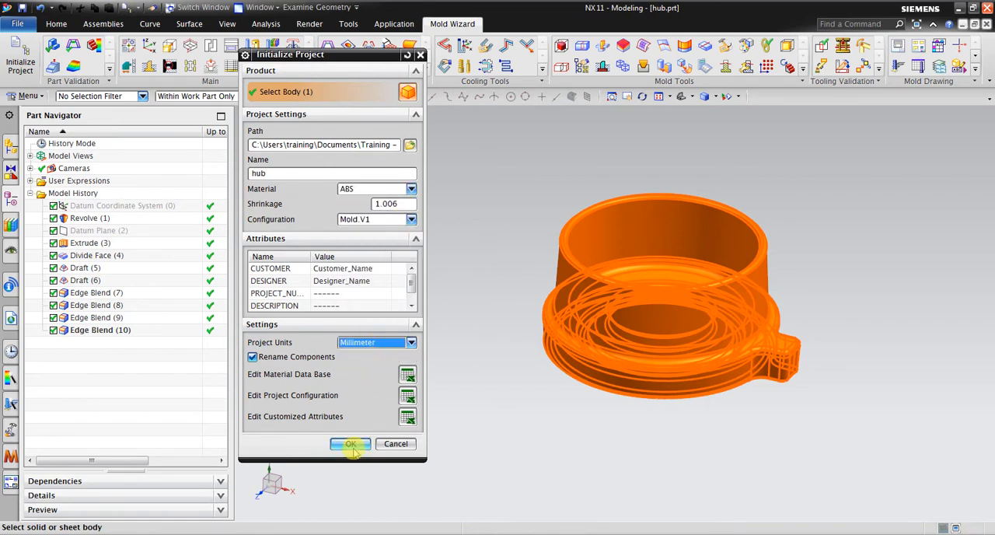
click(348, 445)
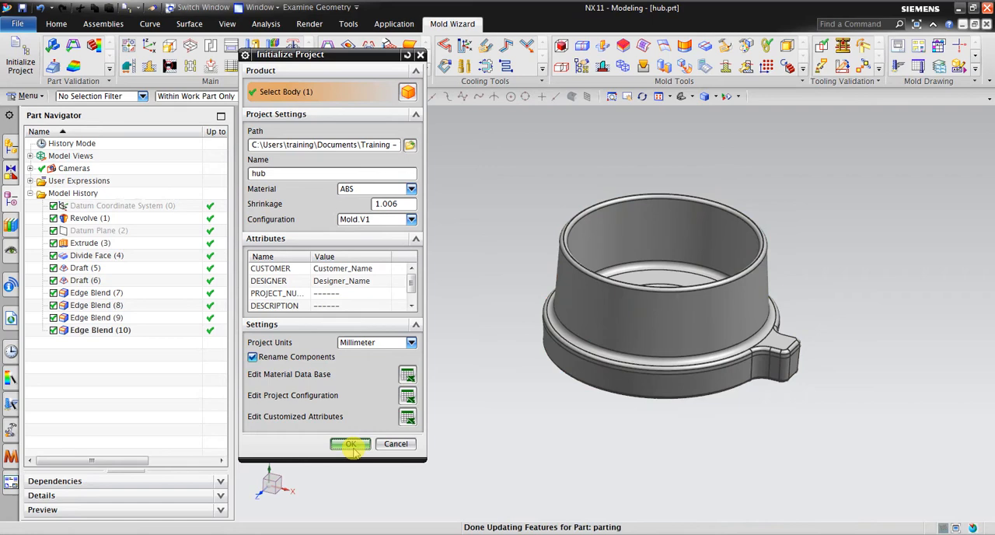
click(351, 445)
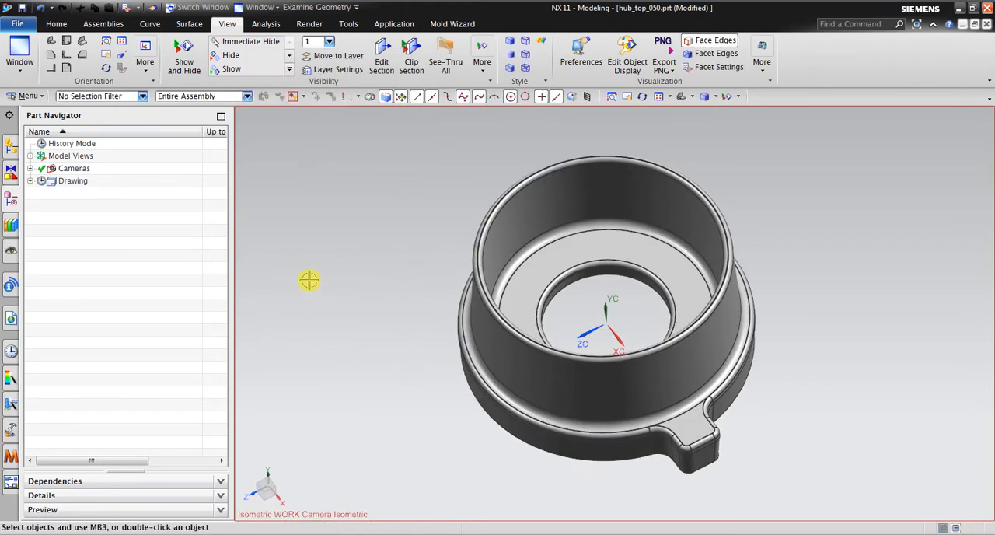
- Set the Mold CSYS to the current WCS at the hub's centre after inspecting the part from several sides
click(452, 24)
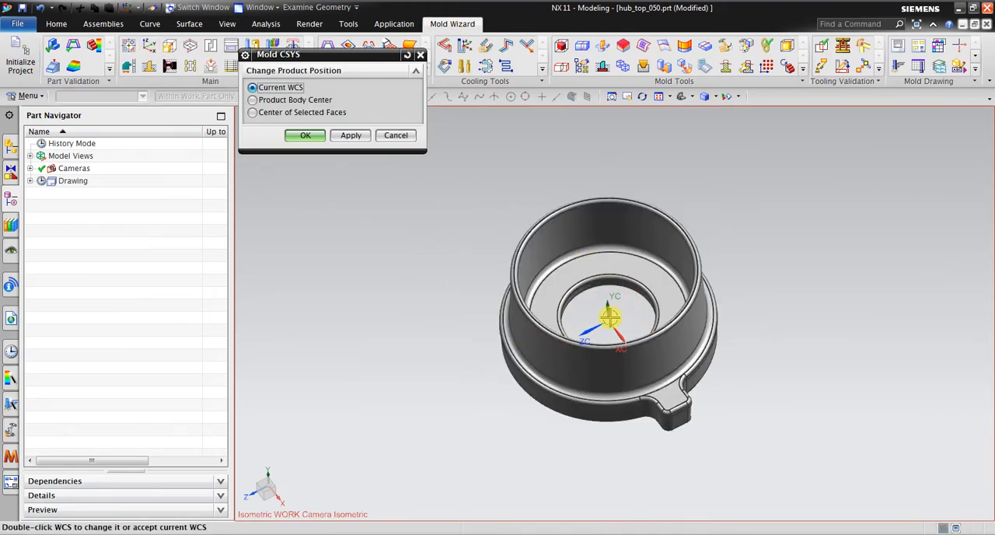
click(304, 134)
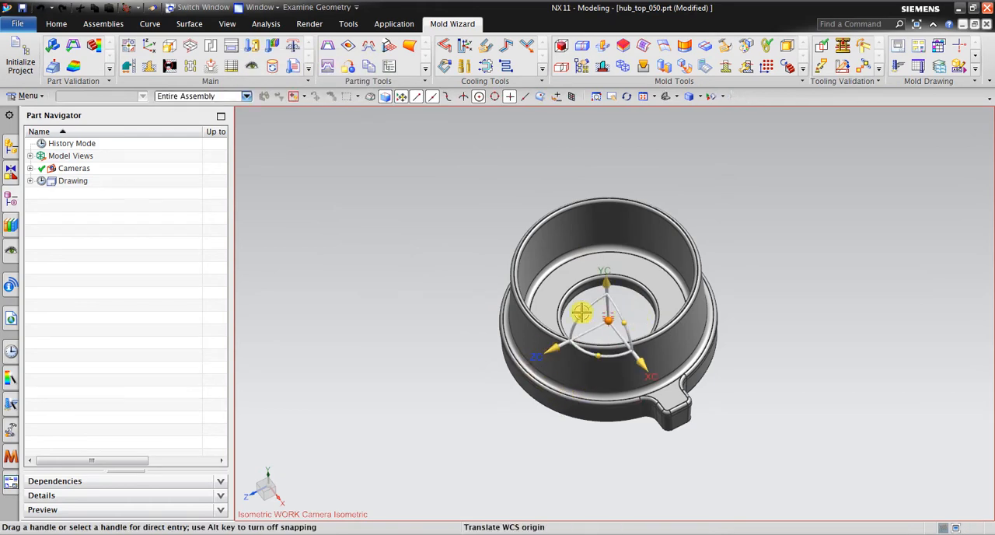
drag(582, 313, 821, 355)
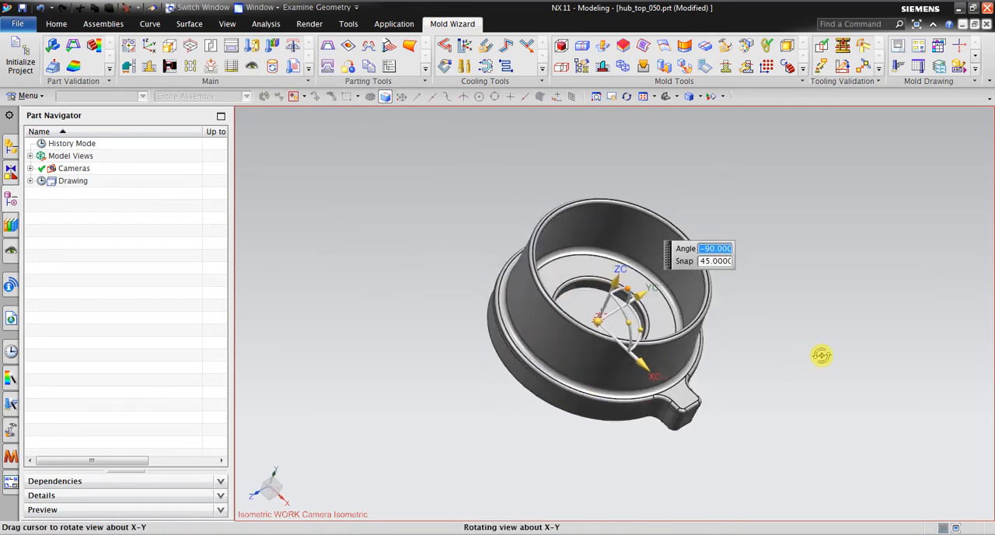
drag(820, 354, 501, 165)
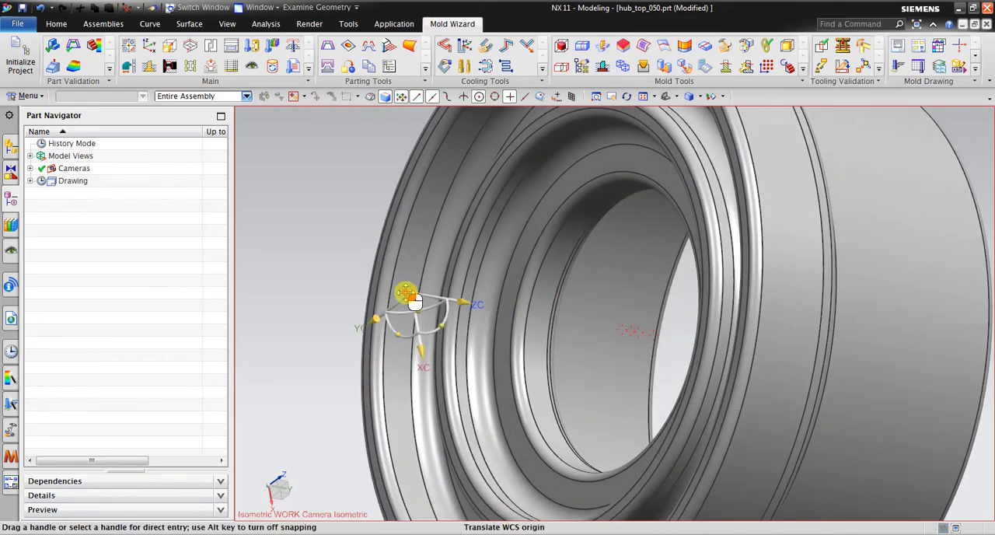
drag(413, 303, 553, 350)
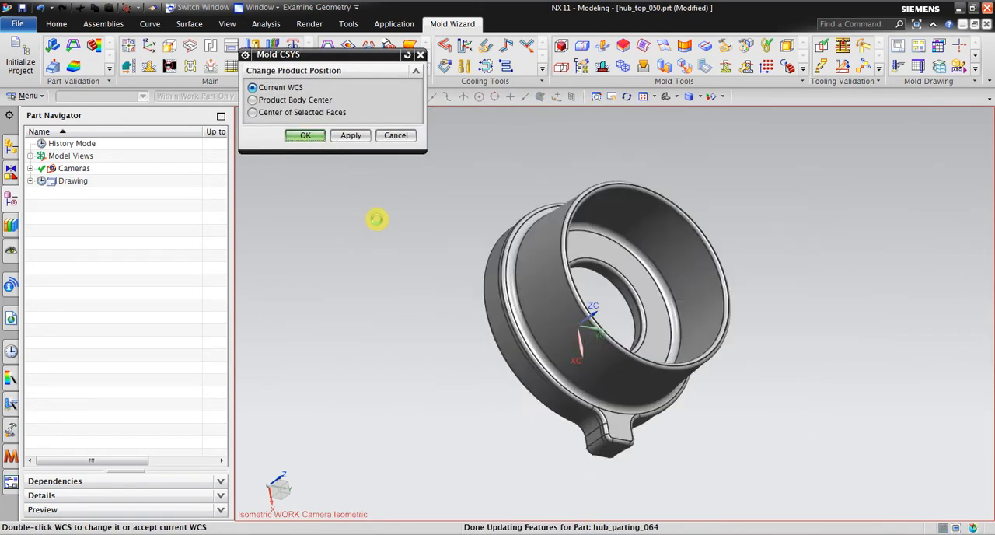
click(304, 133)
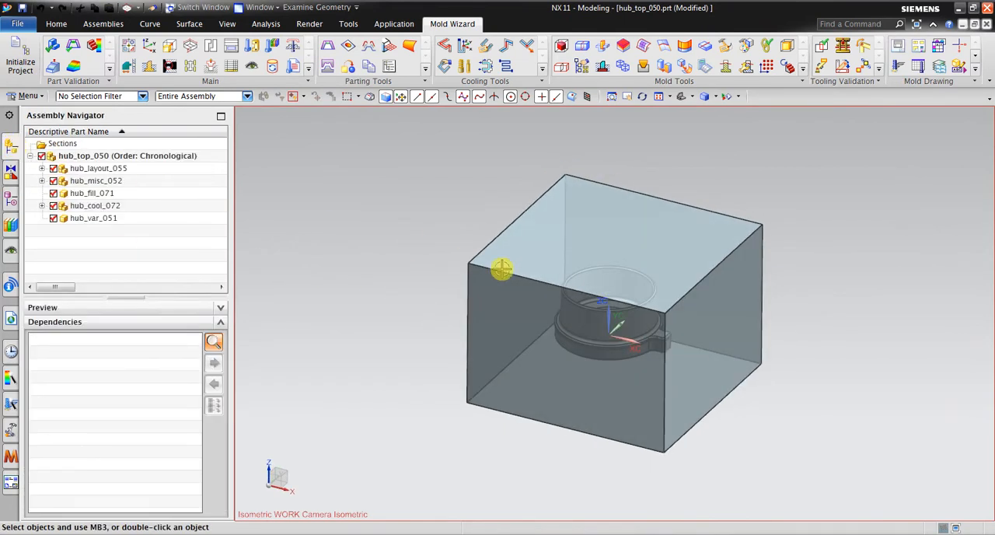
mouse_move(668, 273)
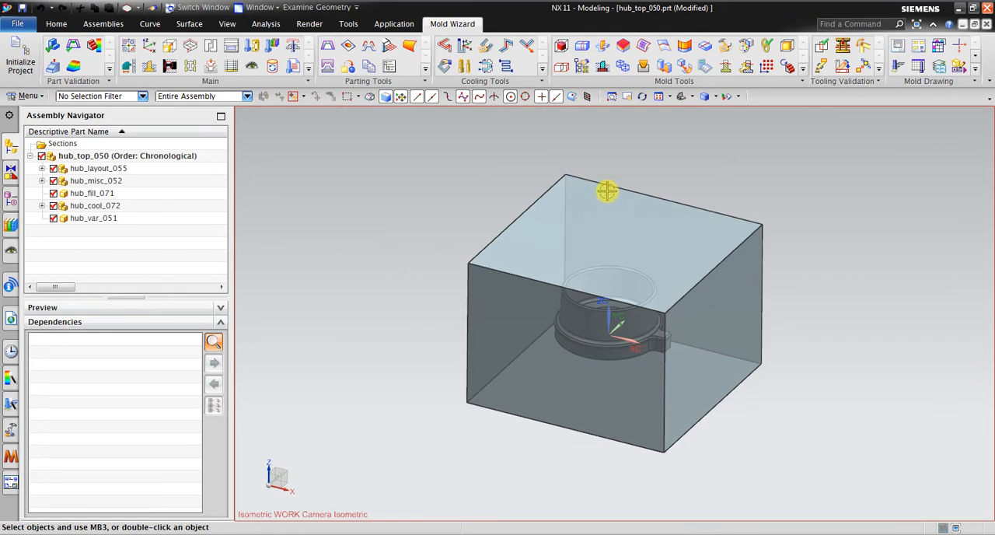
mouse_move(471, 256)
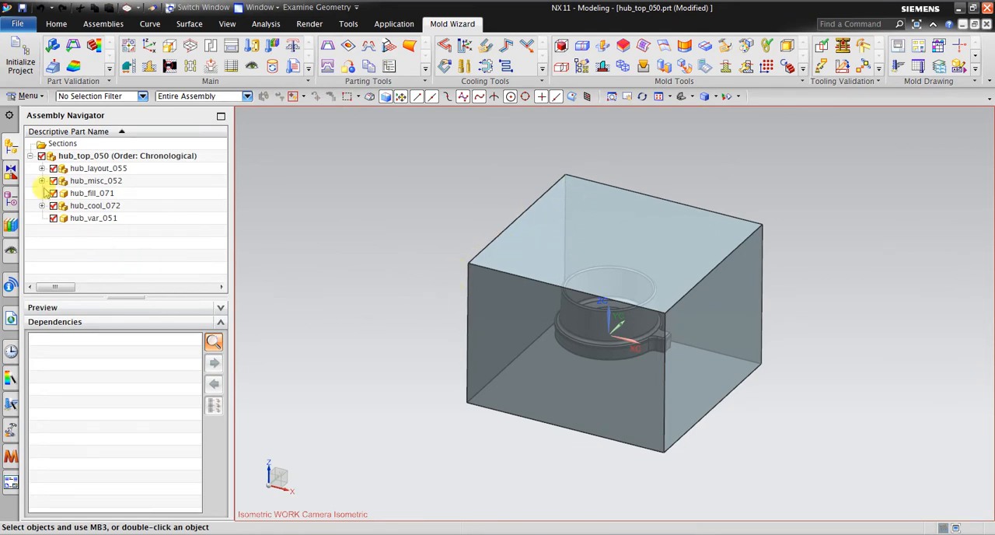
- Expand hub_layout, hub_prod and hub_parting-set in the Assembly Navigator and select hub_parting_064
click(42, 181)
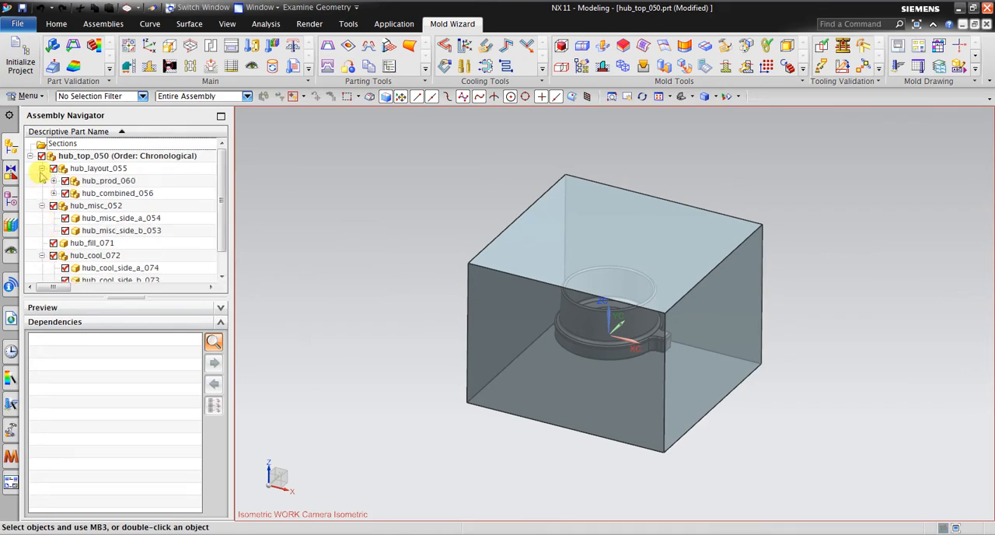
click(53, 192)
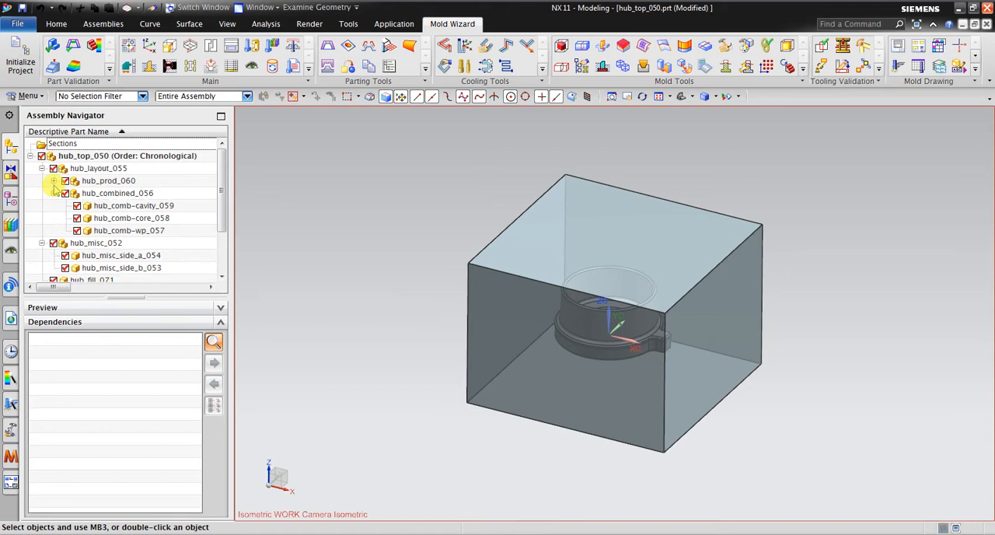
click(52, 180)
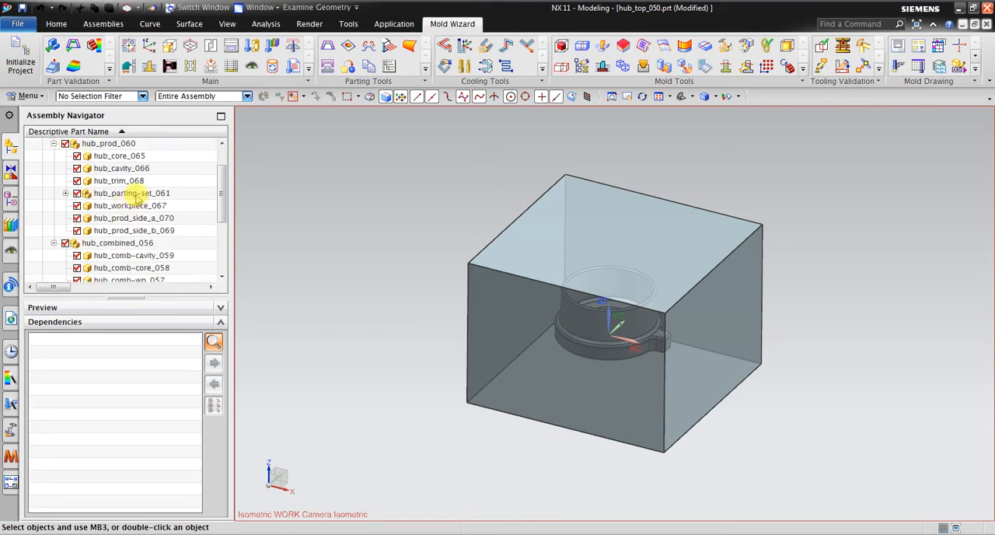
click(65, 193)
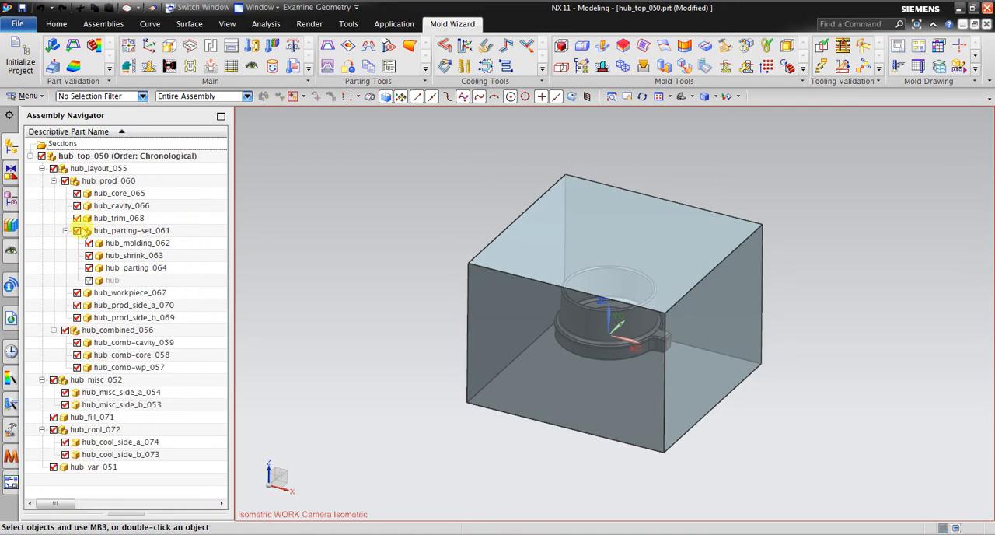
click(137, 242)
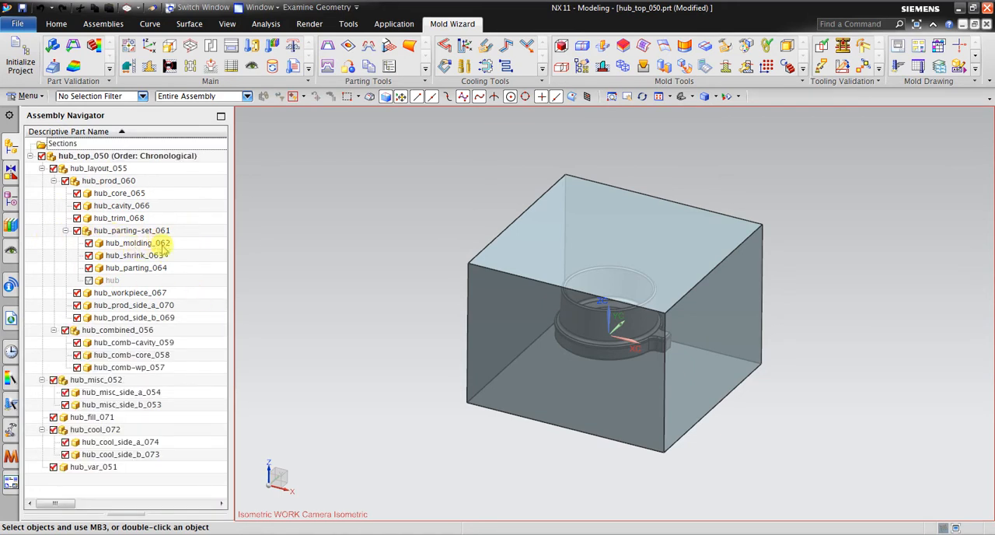
click(136, 268)
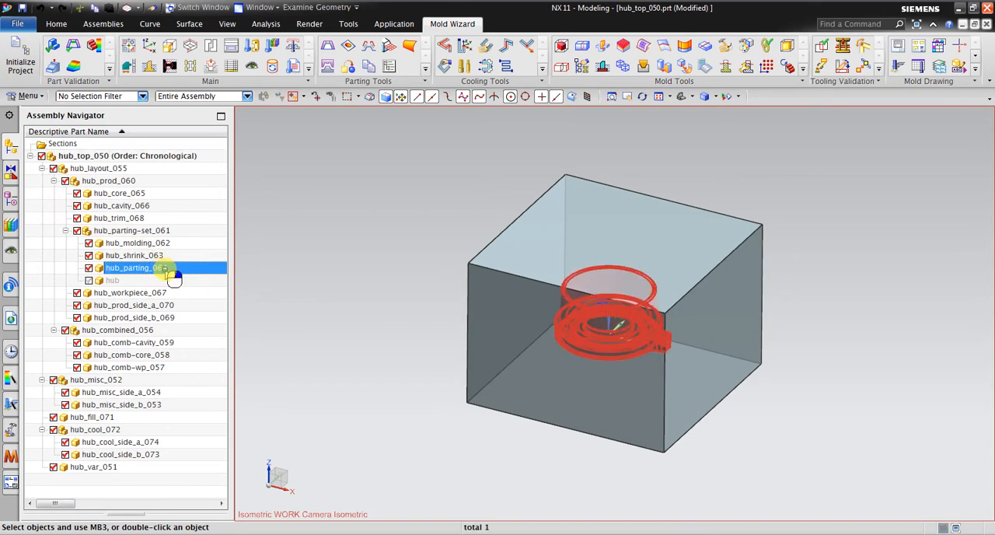
- Make hub_parting_064 the displayed part and switch to the Modeling application
right_click(137, 267)
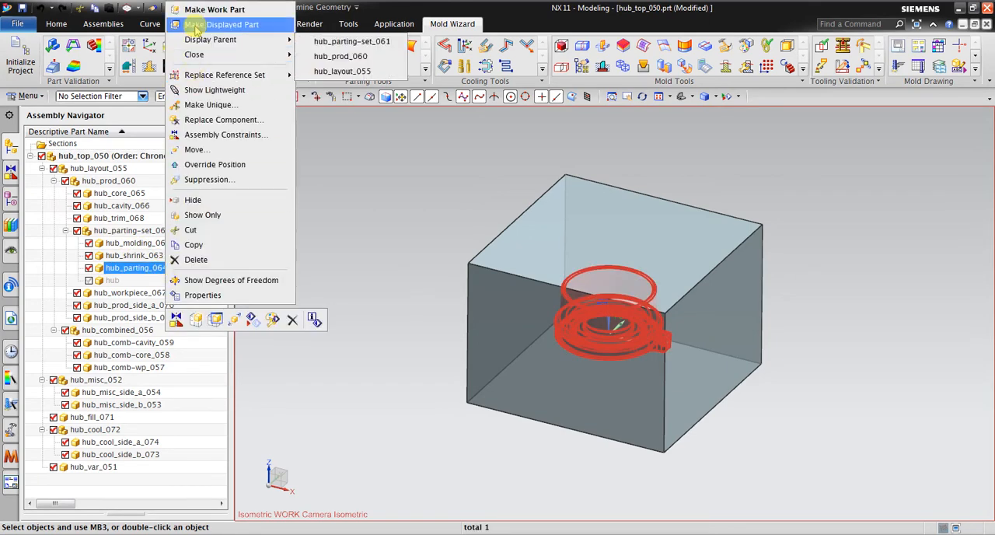
click(226, 25)
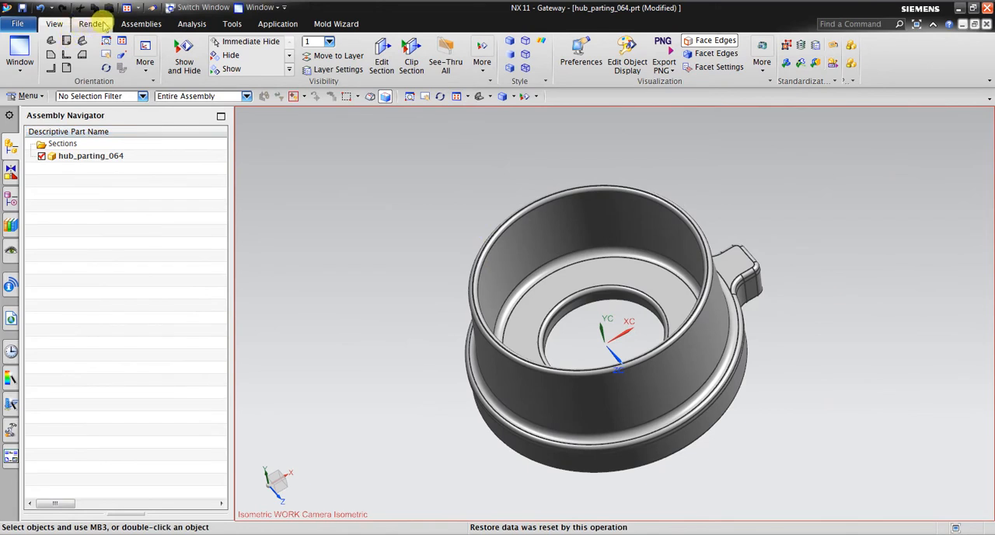
click(277, 23)
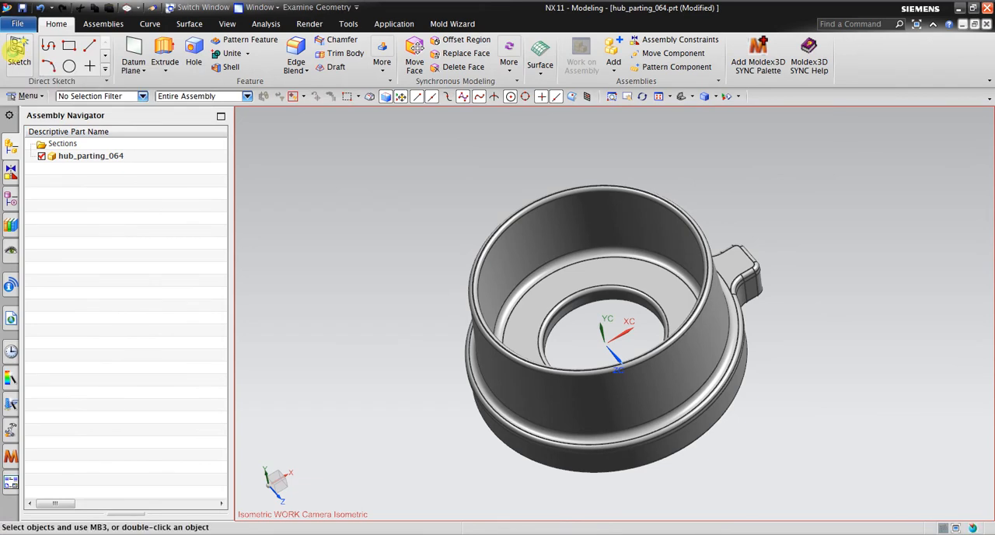
- Sketch a stepped line profile beside the hub and clean its overhangs with Make Corner
click(17, 50)
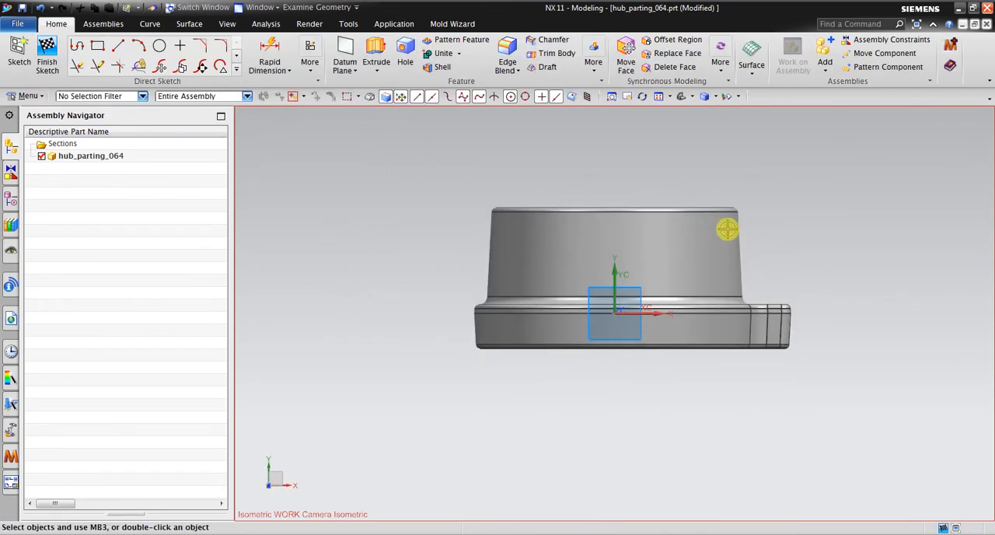
click(120, 43)
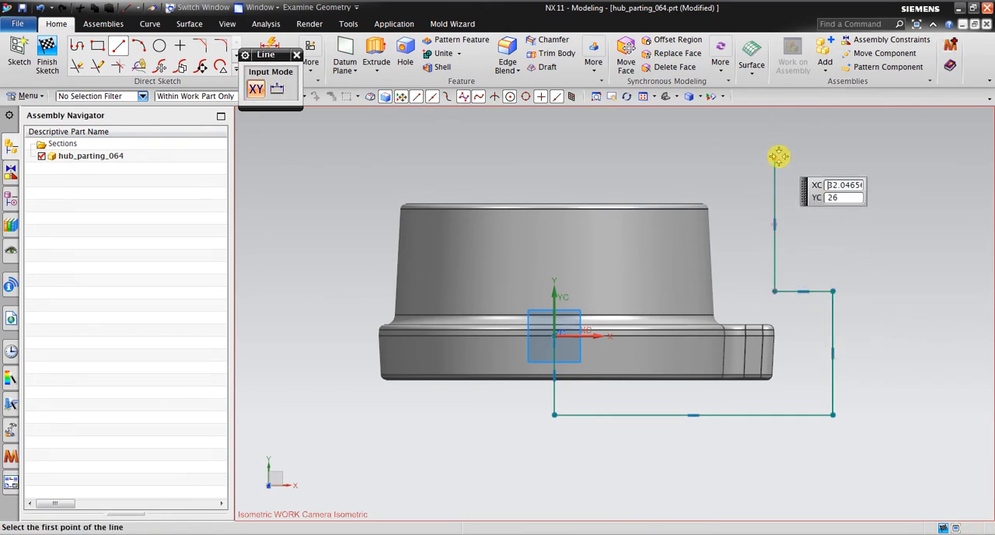
click(771, 158)
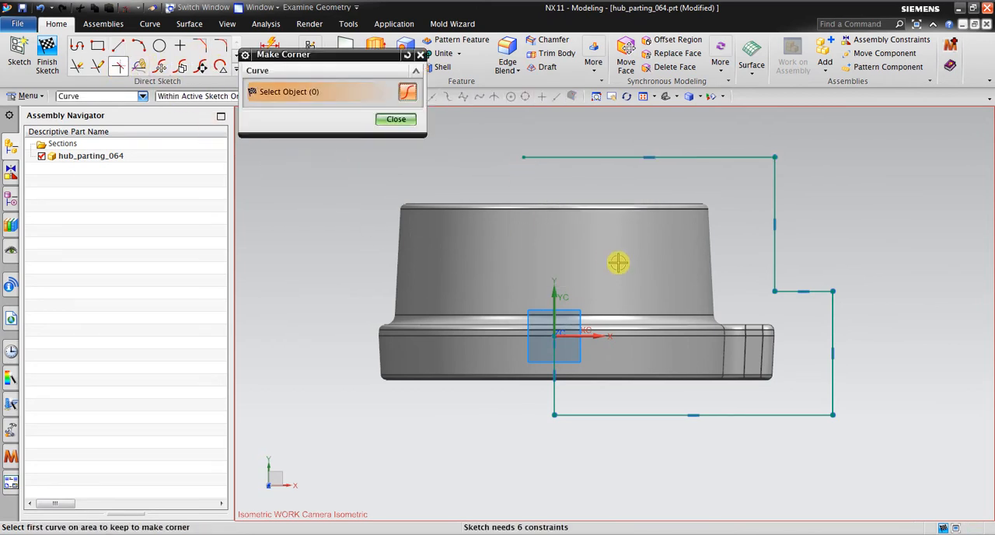
click(598, 156)
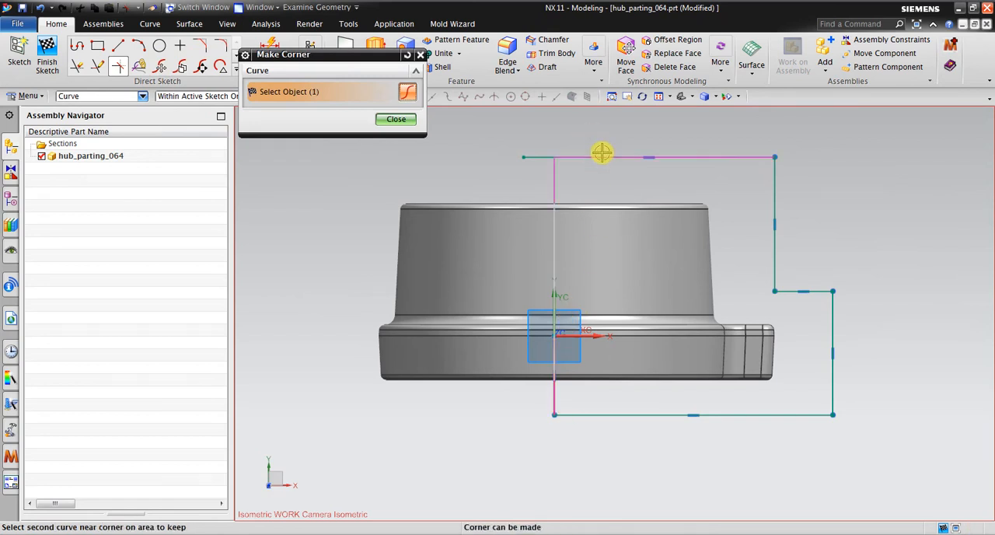
click(395, 118)
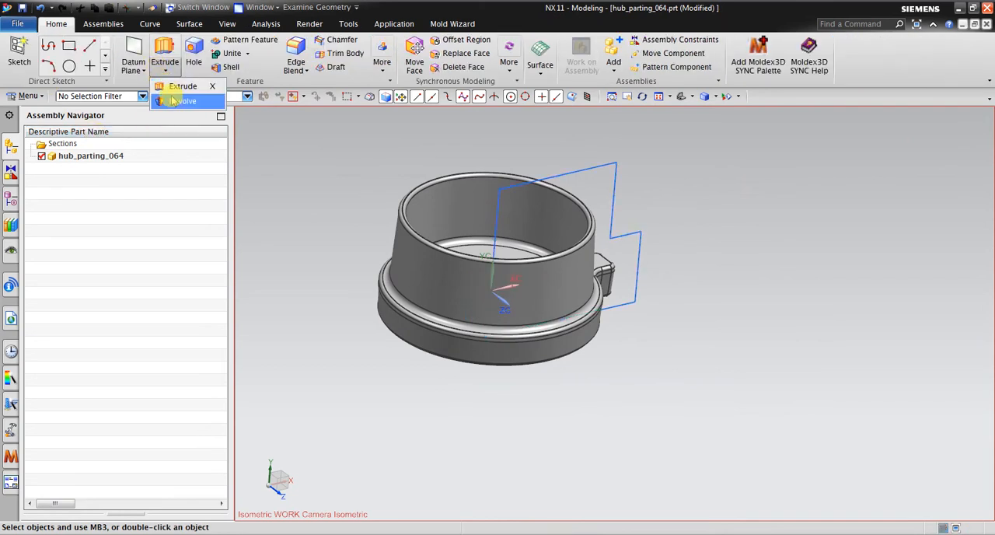
- Revolve the stepped sketch 360 degrees about the vertical axis into a solid enclosing the hub
click(183, 101)
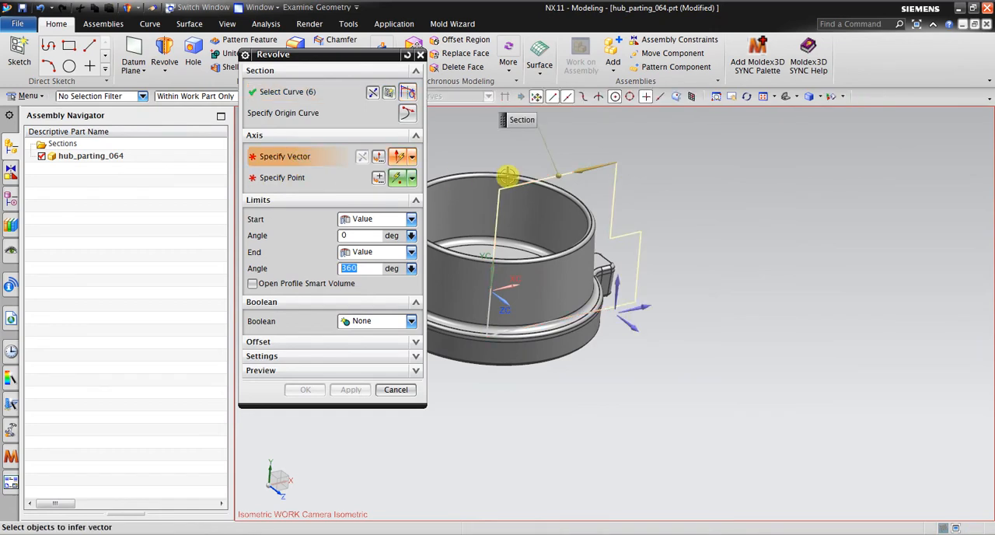
click(507, 176)
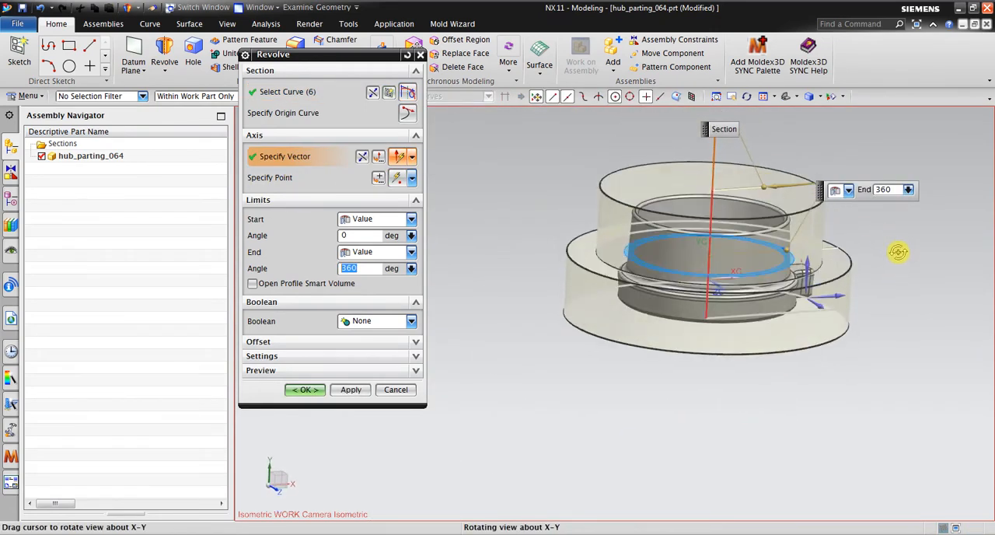
click(304, 388)
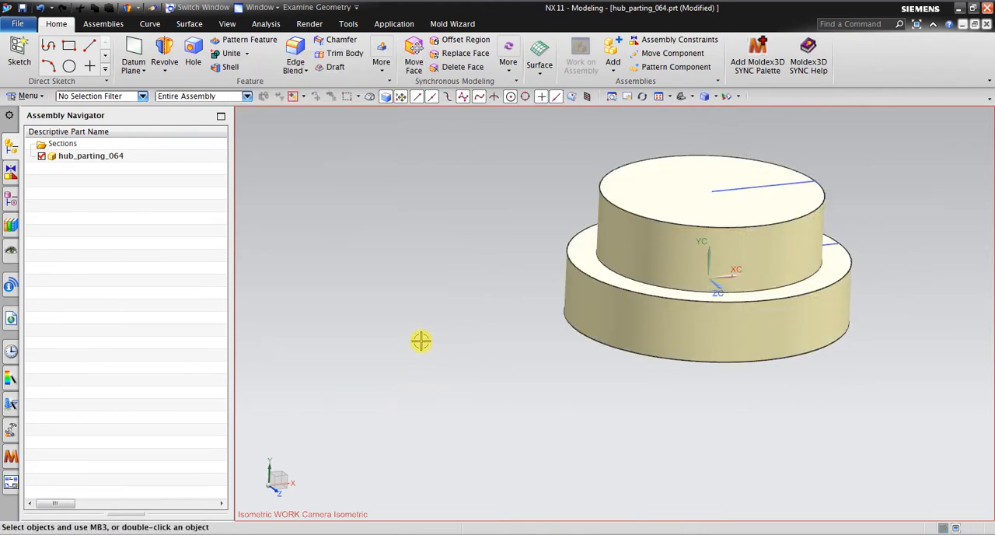
click(227, 24)
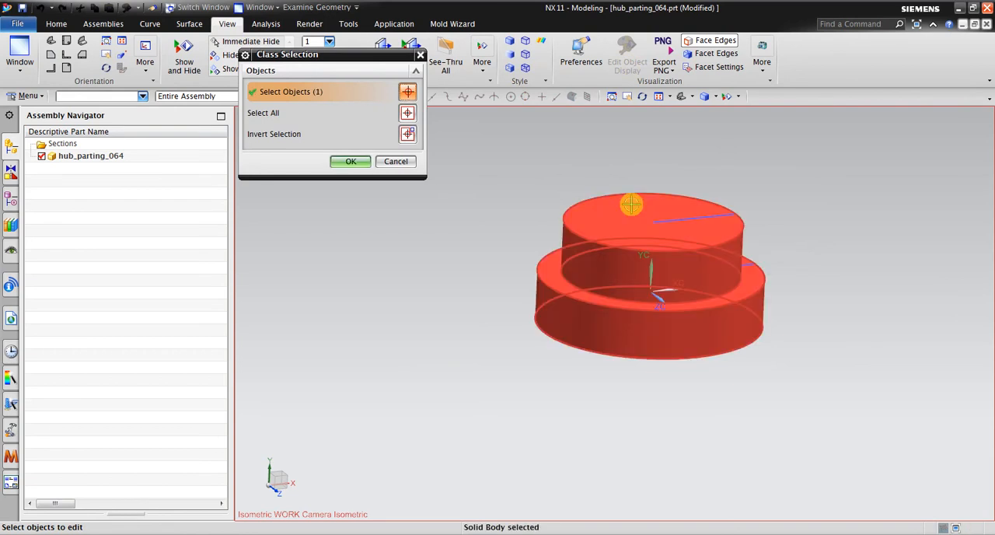
- Give the revolved solid translucency 88 in Edit Object Display and return to Mold Wizard
click(349, 162)
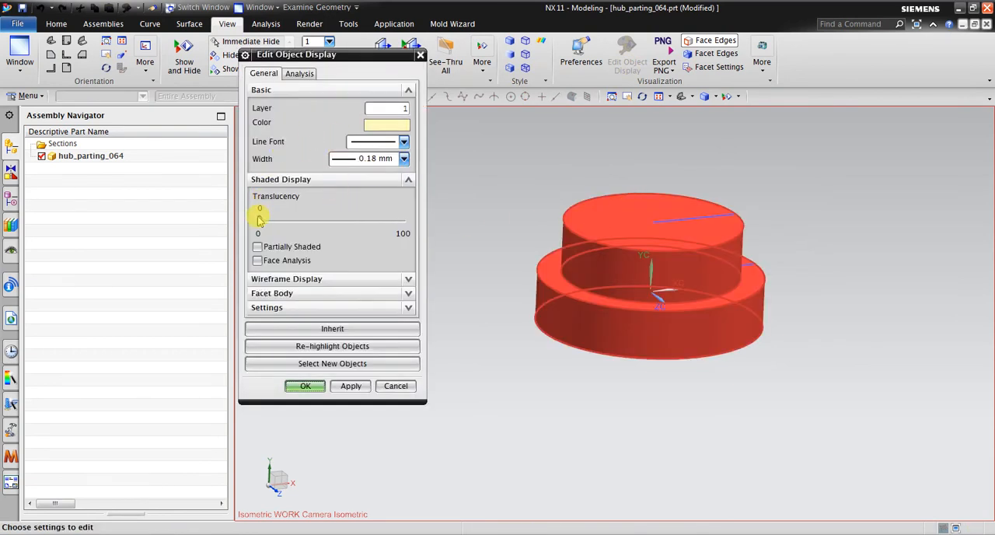
drag(258, 225, 335, 225)
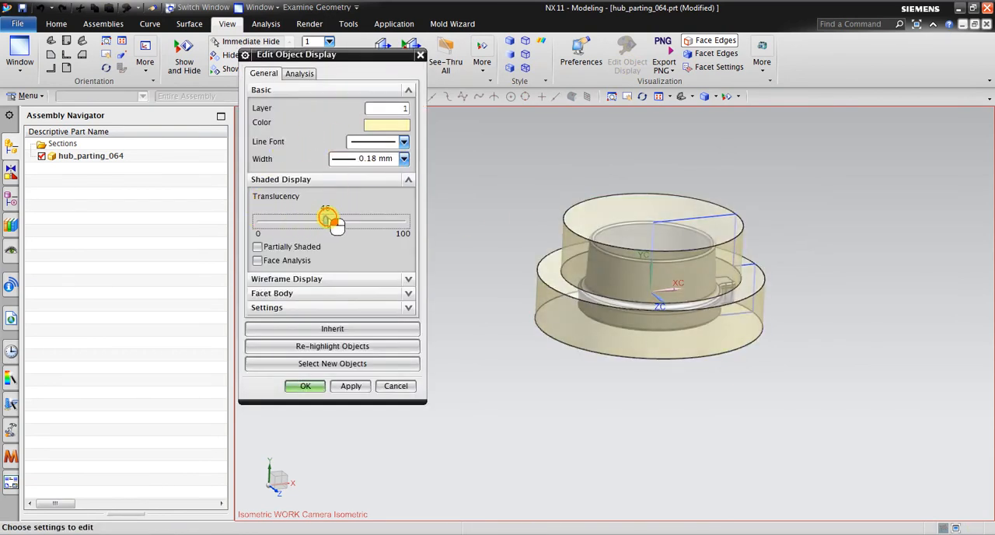
drag(336, 221, 386, 221)
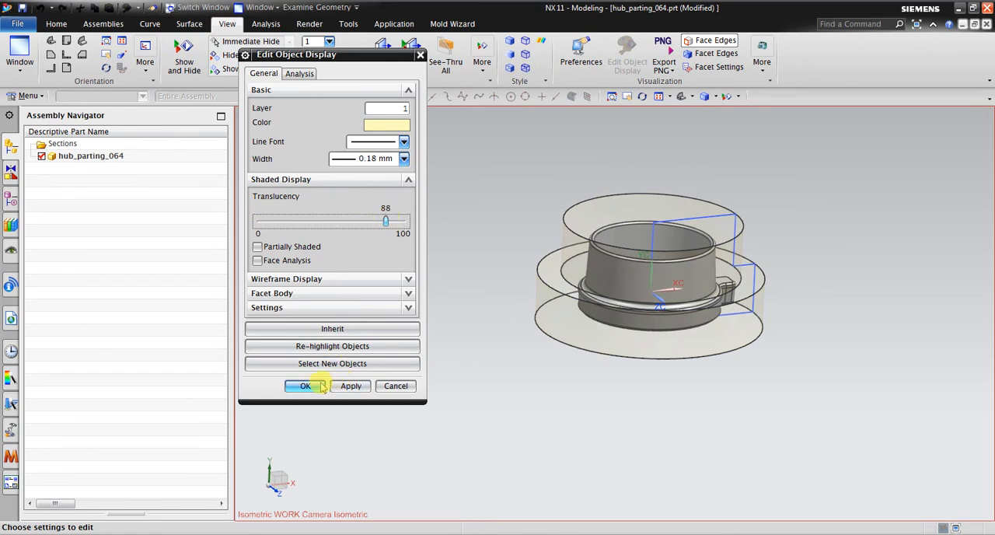
click(304, 385)
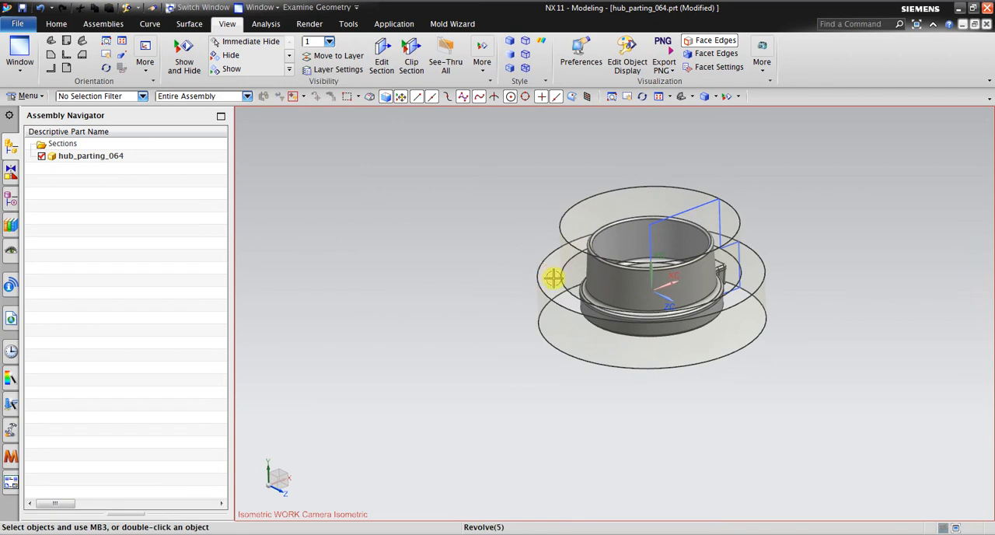
mouse_move(687, 320)
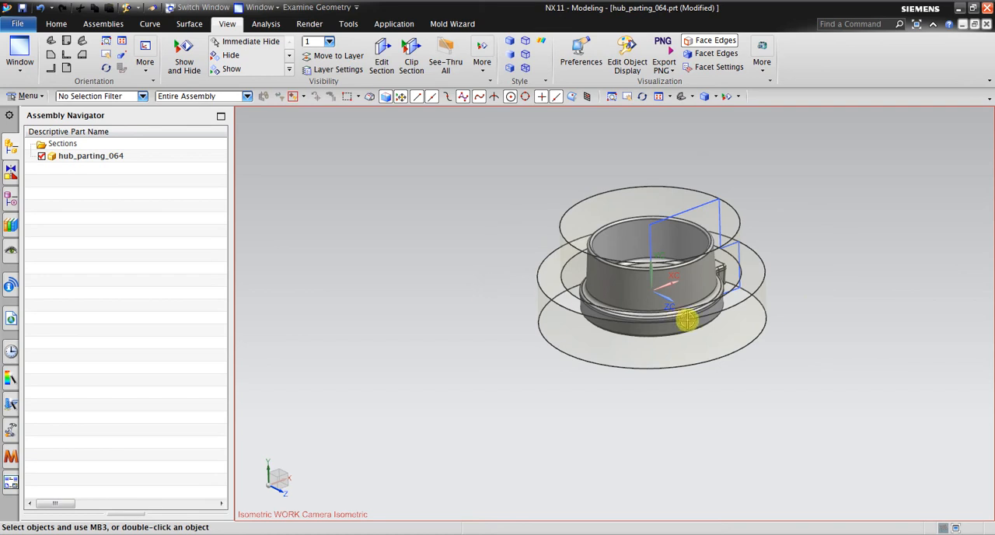
click(453, 24)
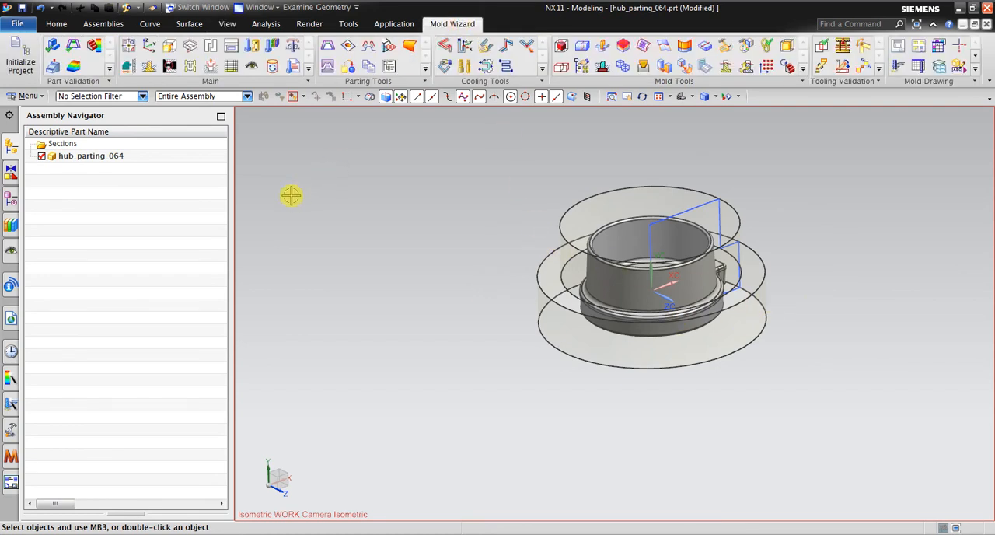
- Display the parent hub_layout_055 assembly from hub_parting_064
click(90, 155)
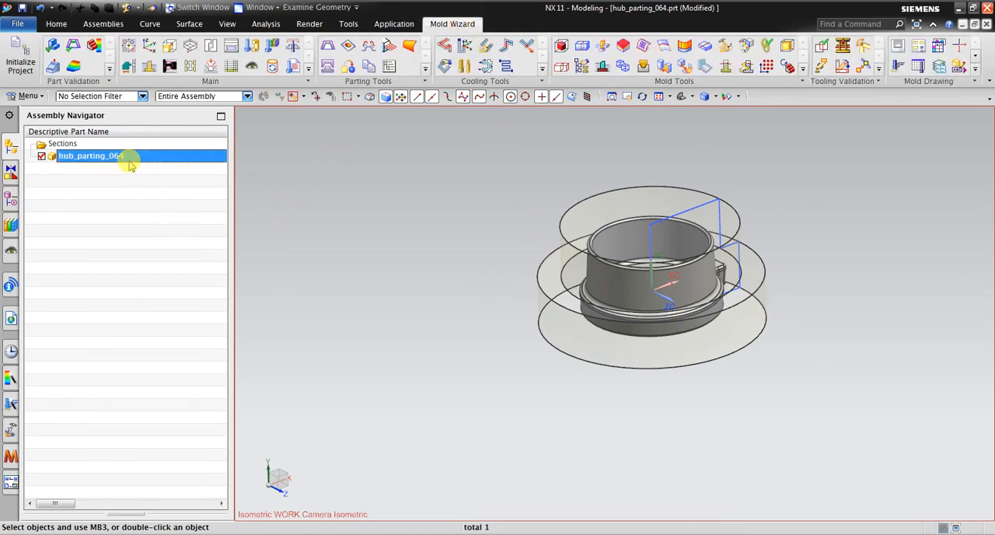
right_click(91, 155)
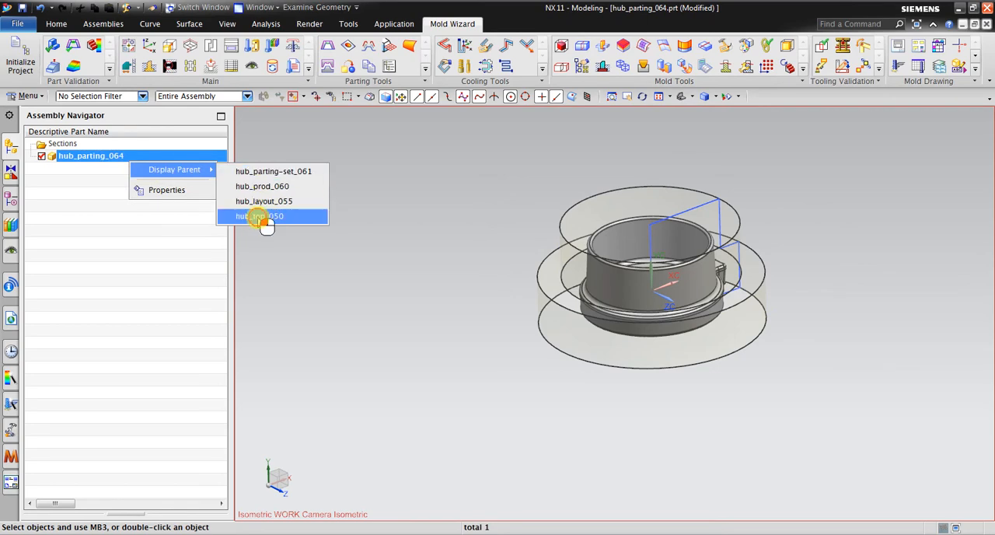
click(258, 214)
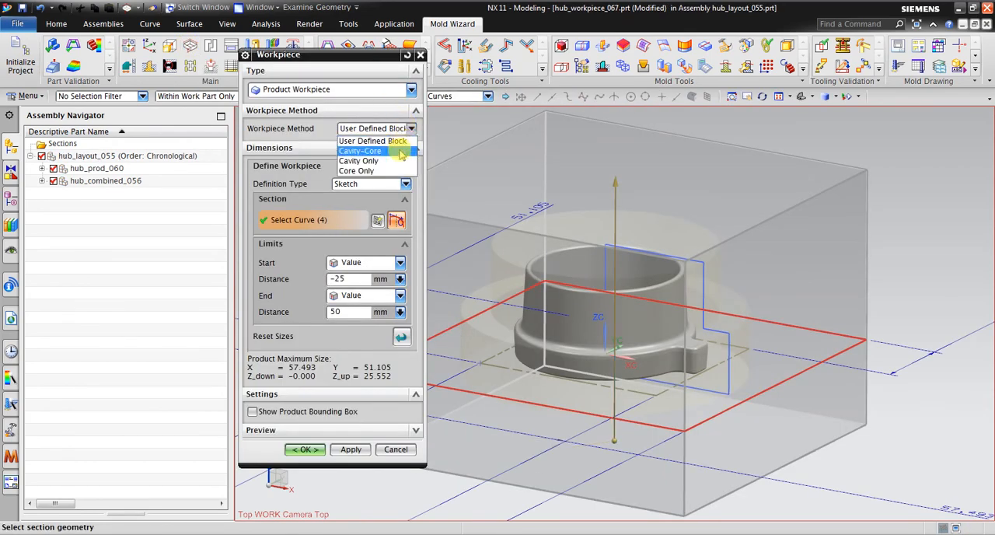
- Set the Workpiece Method to Cavity-Core using the revolved stepped solid as the workpiece body
click(361, 149)
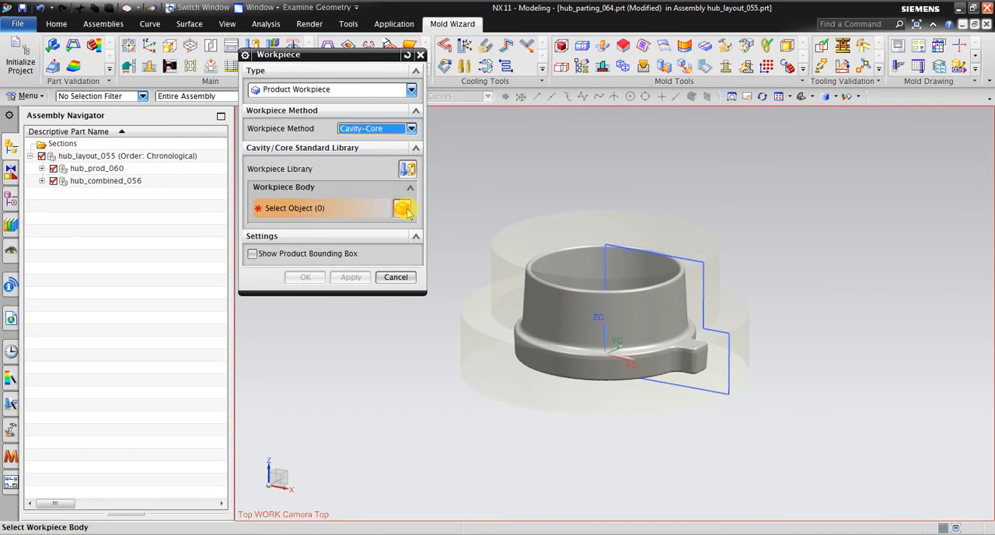
click(598, 319)
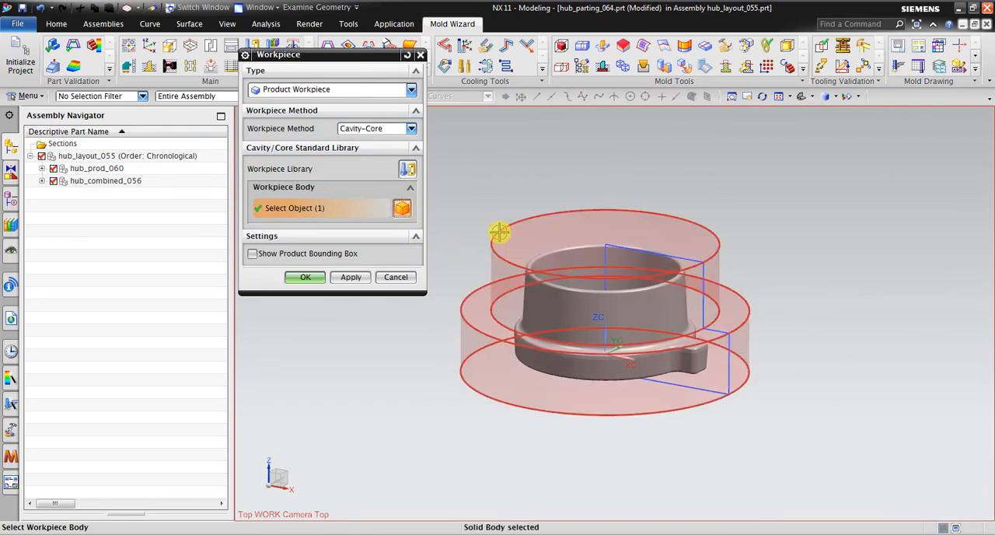
click(305, 277)
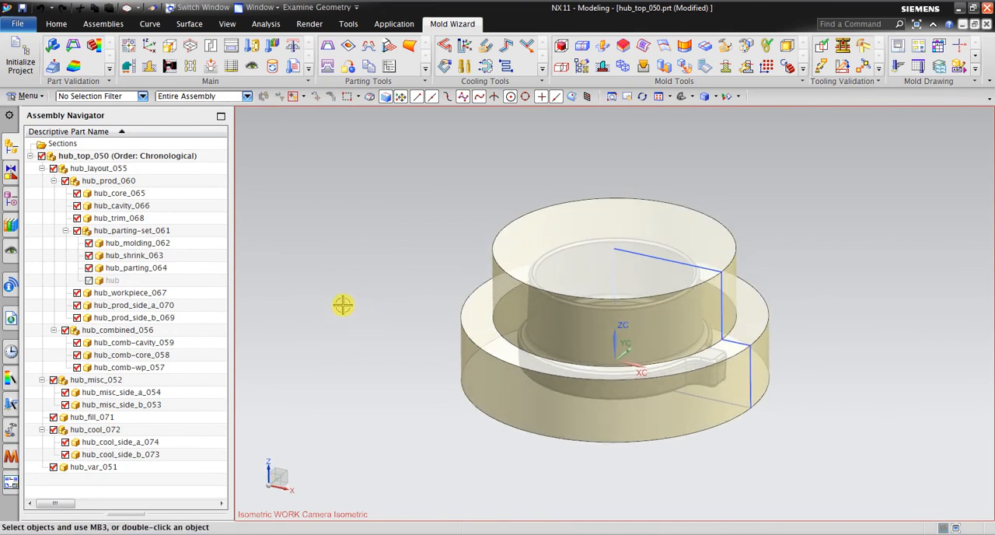
mouse_move(603, 217)
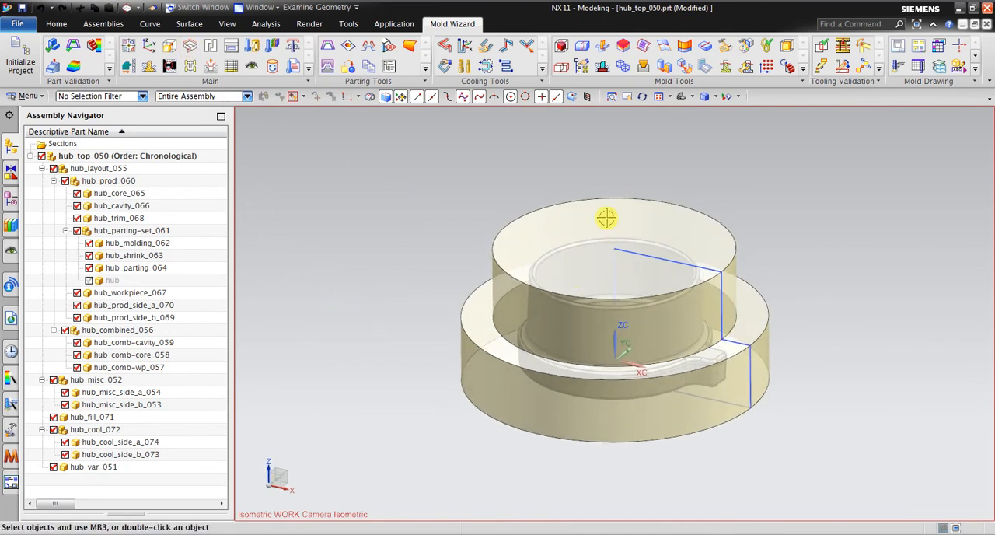
mouse_move(348, 314)
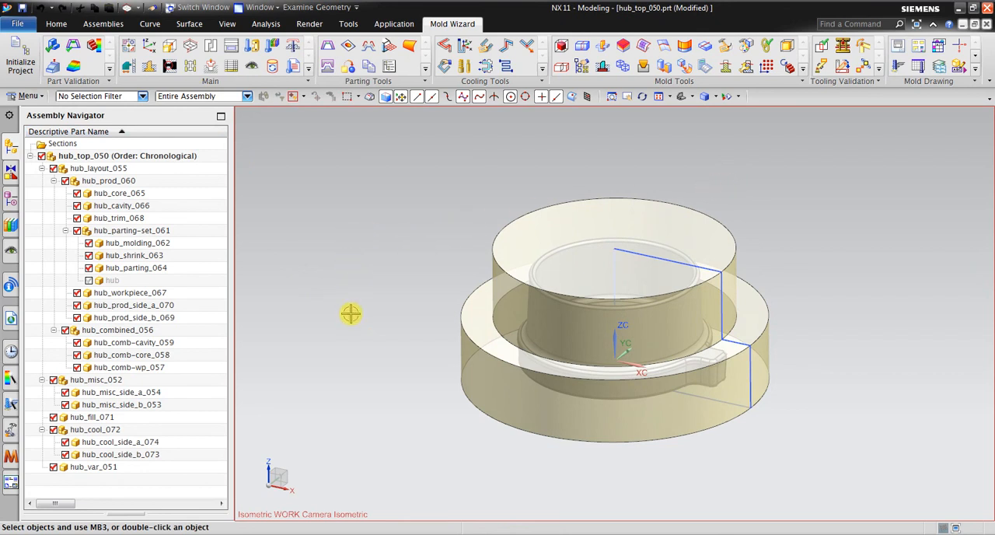
mouse_move(336, 361)
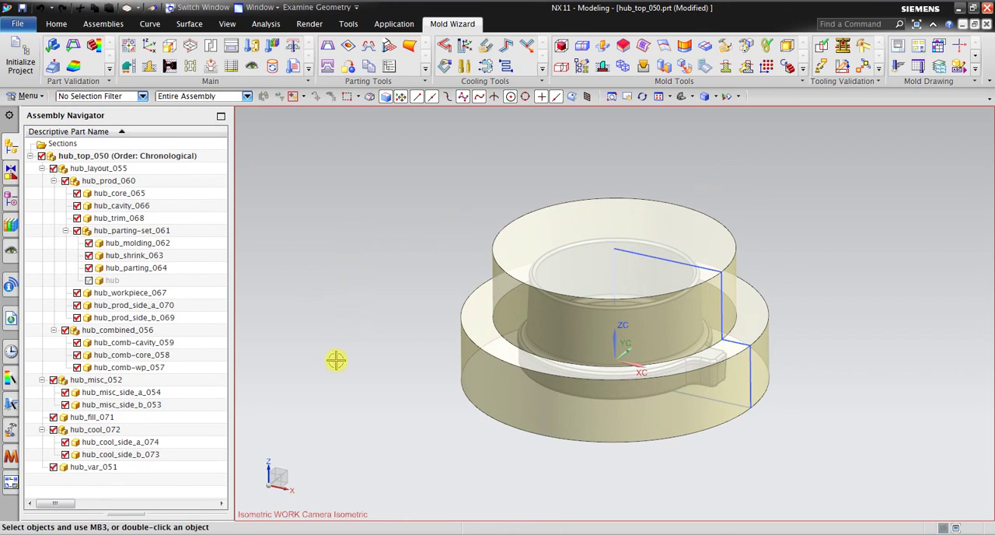